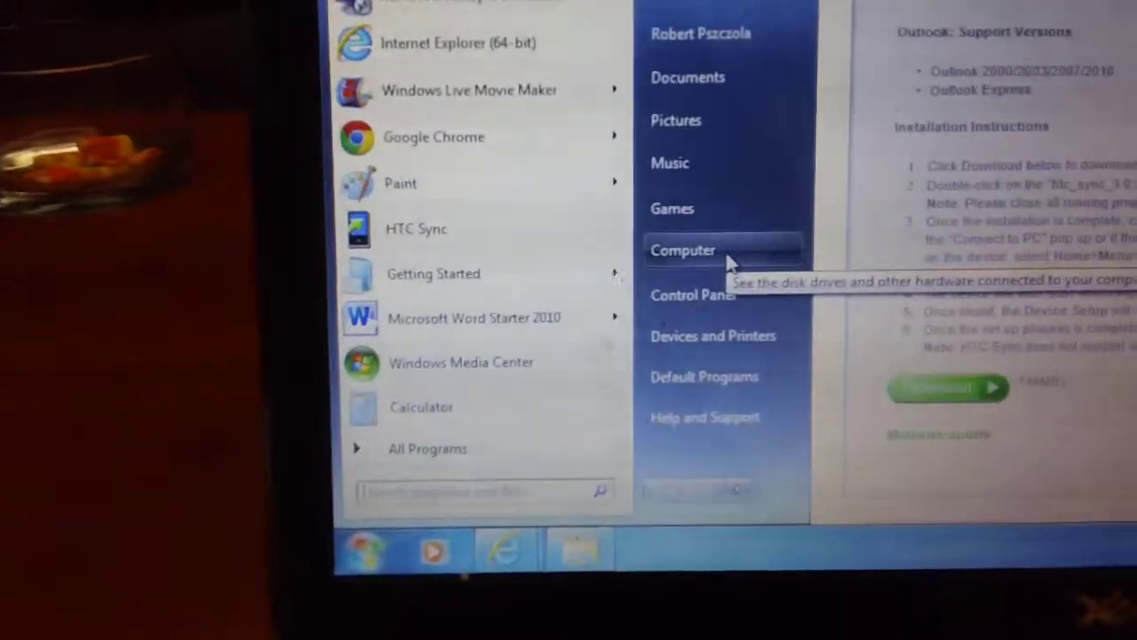
- Show the Computer window listing drives, including the phone's Removable Disk (E:)
{"action": "left_click", "coordinate": [682, 250]}
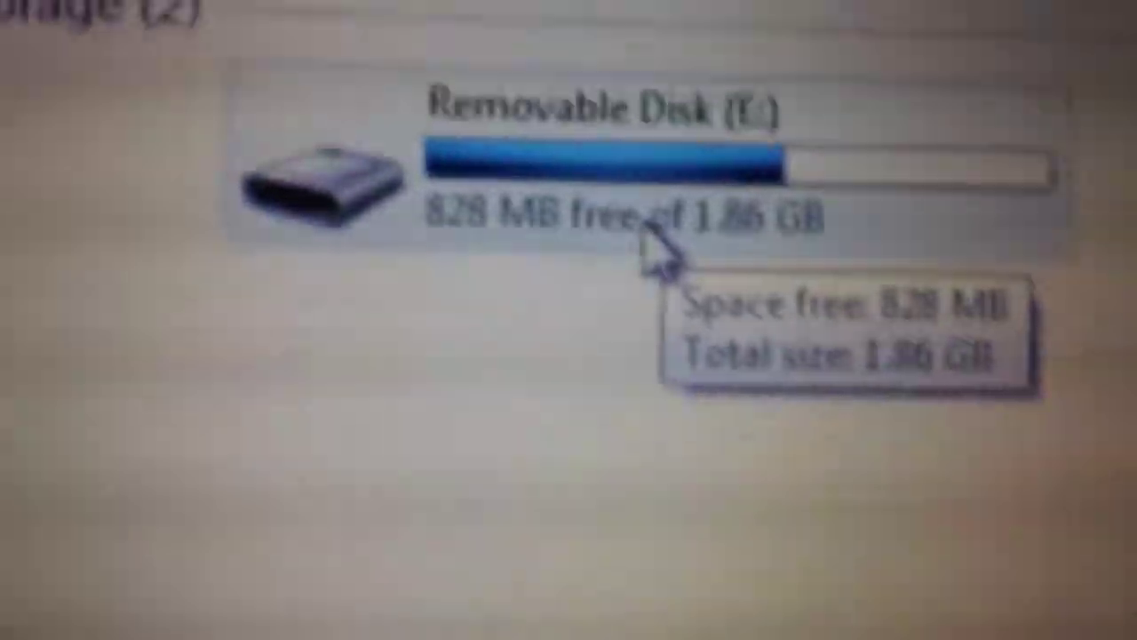